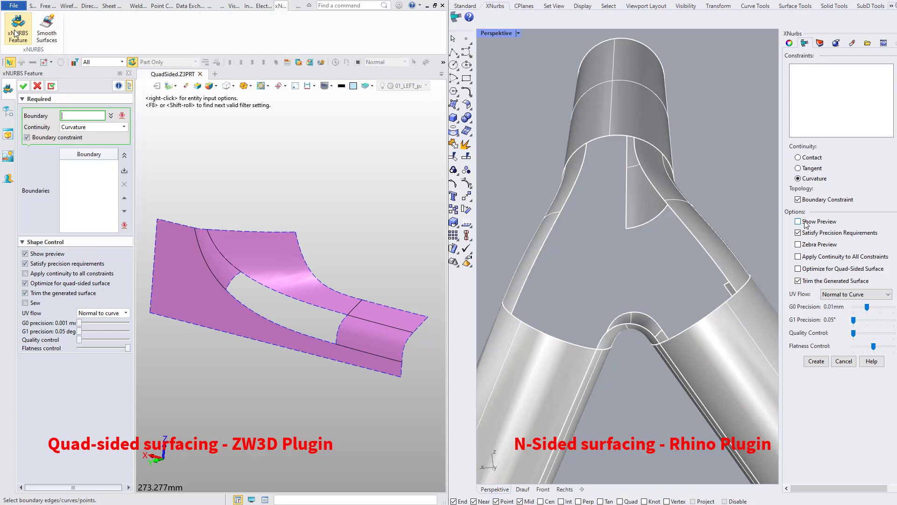
Step: Switch to the Y_Trimmed001 part and preview its Y-junction opening boundaries with zebra stripes
left_click(297, 300)
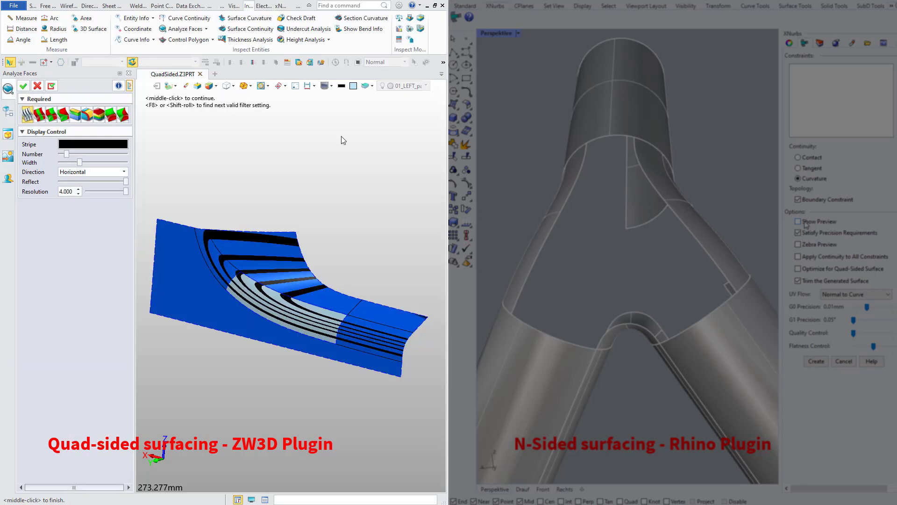
left_click(799, 222)
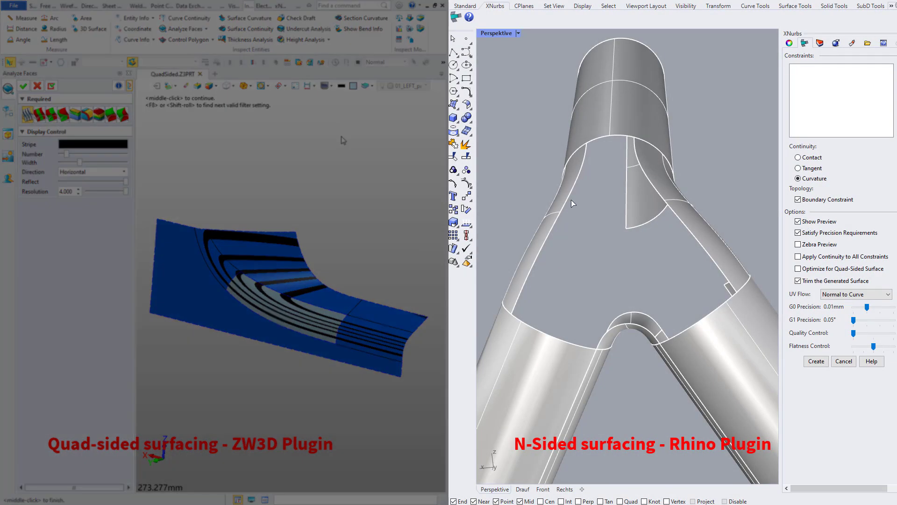
left_click(646, 336)
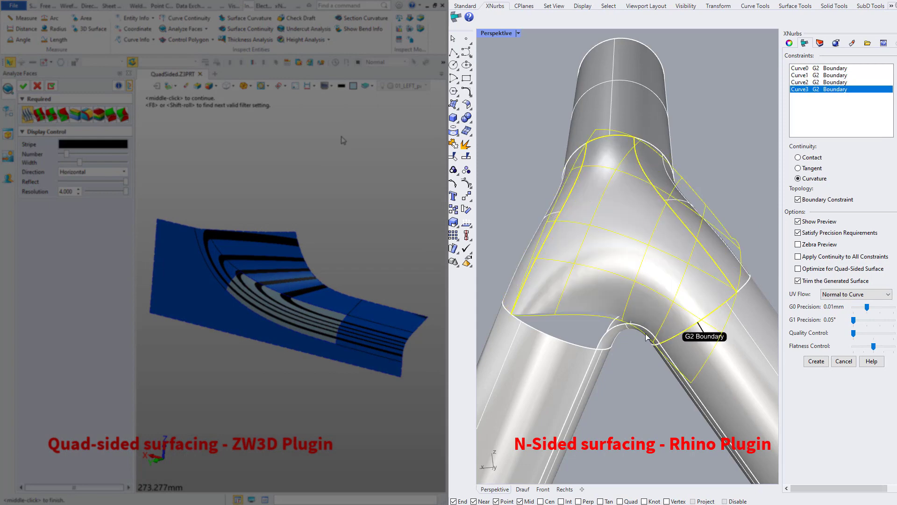
left_click(799, 244)
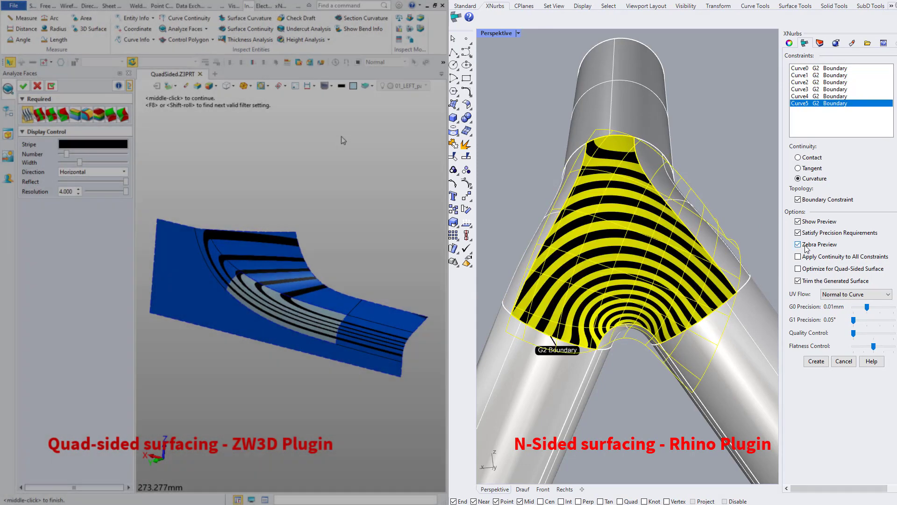
left_click(799, 244)
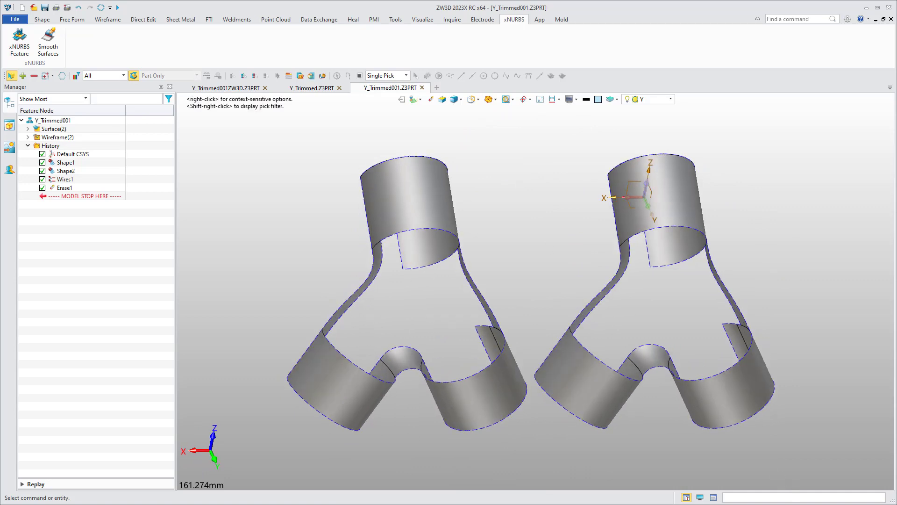
Step: Fill the left Y opening with a curvature-continuous xNURBS patch bounded by its six edges
left_click(19, 43)
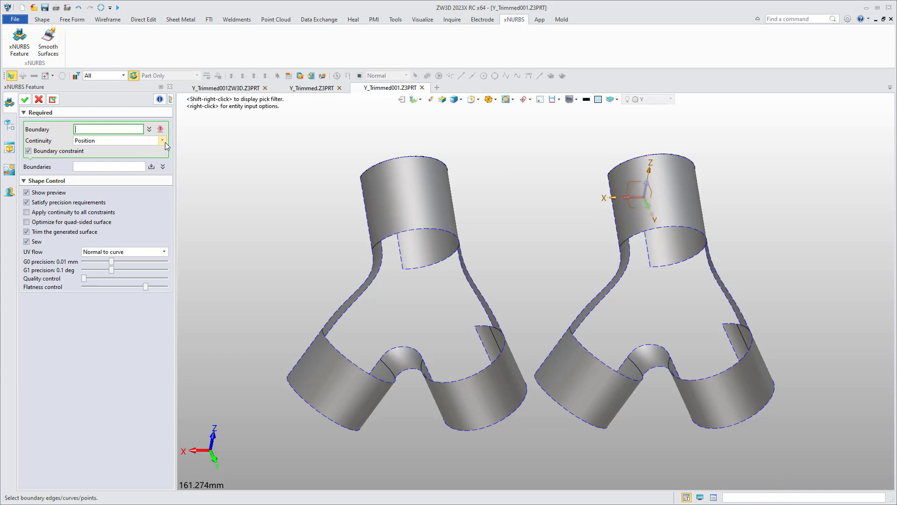
left_click(163, 140)
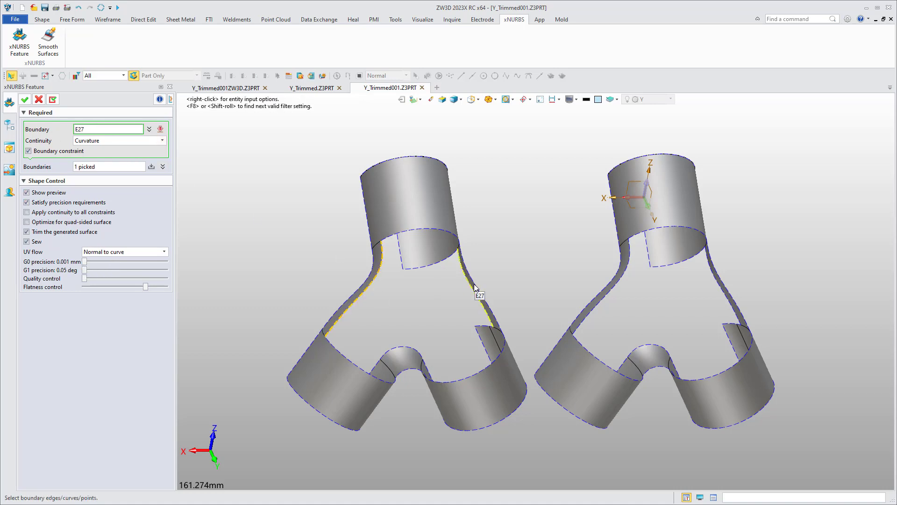
left_click(426, 375)
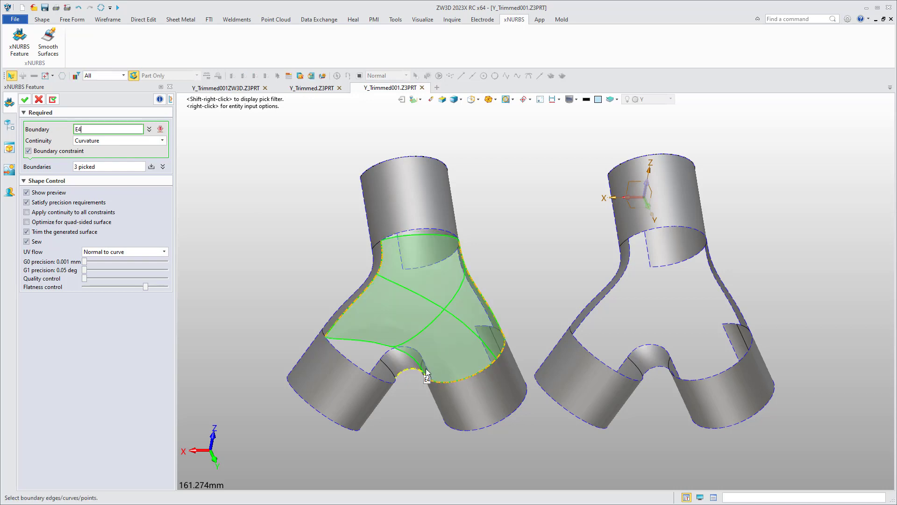
left_click(409, 233)
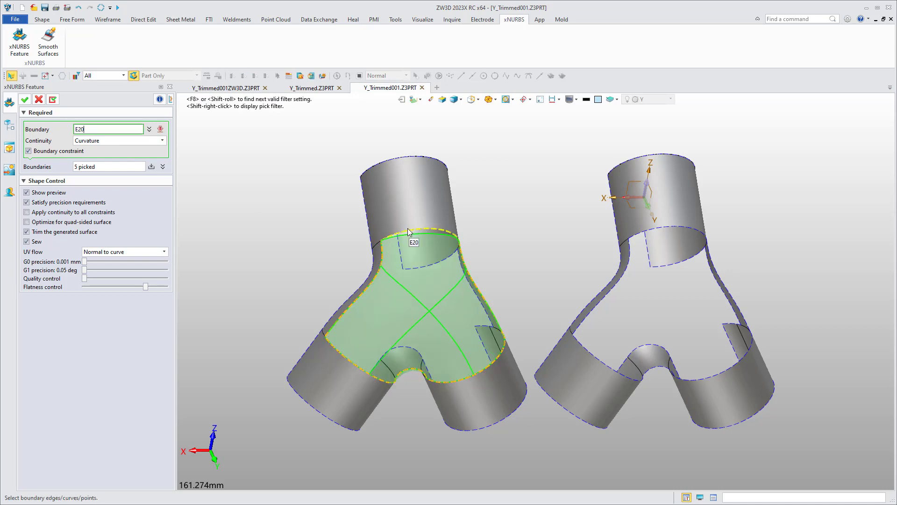
left_click(409, 232)
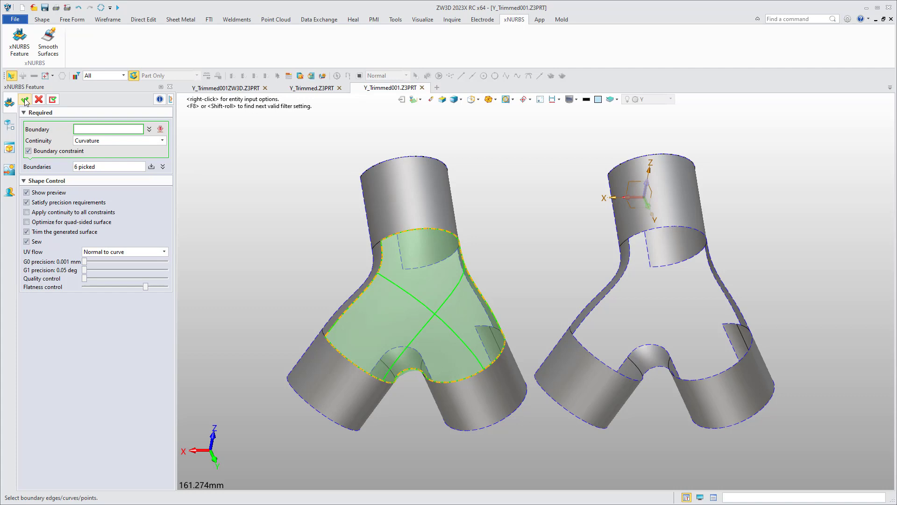
left_click(26, 99)
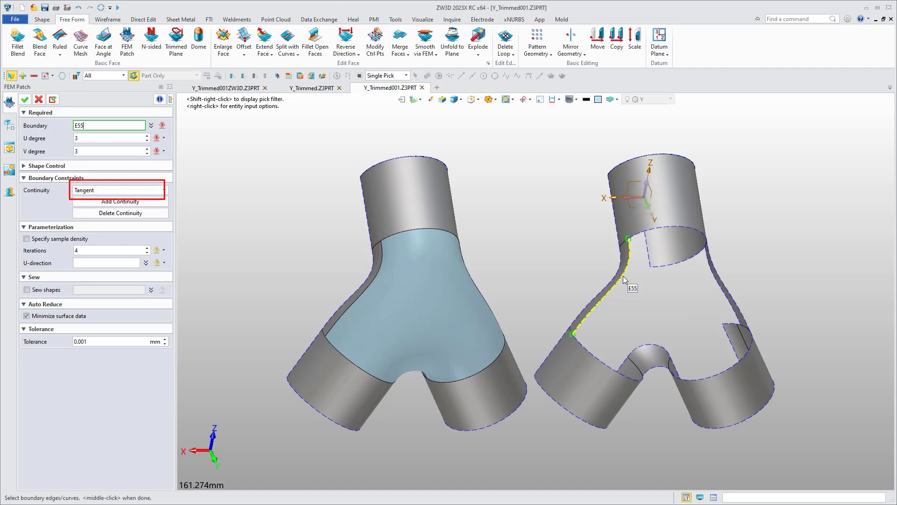
Step: Pick the right Y opening's edges, including the lower crotch edge, as tangent FEM patch boundaries
left_click(732, 315)
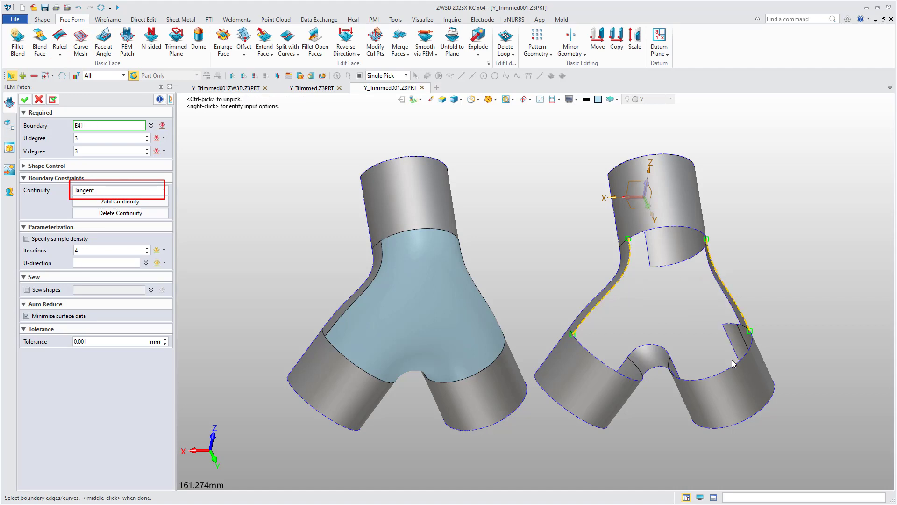
left_click(618, 375)
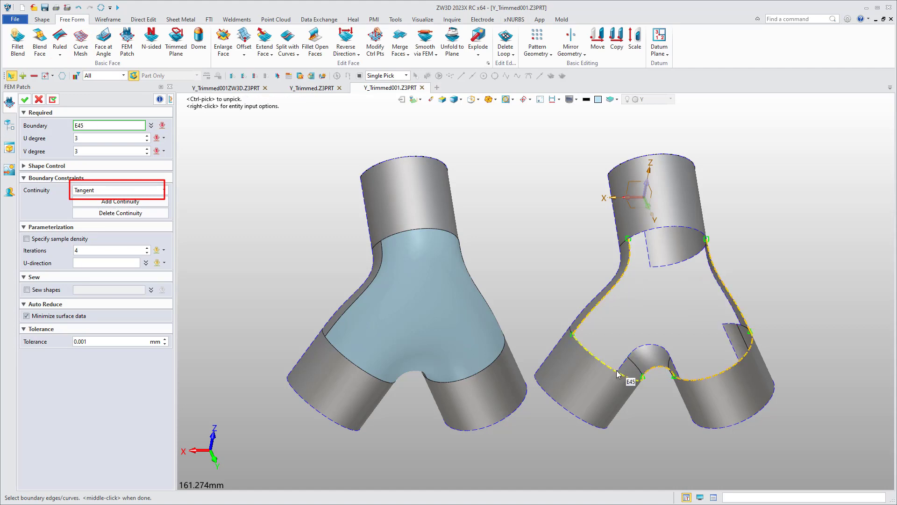
left_click(617, 378)
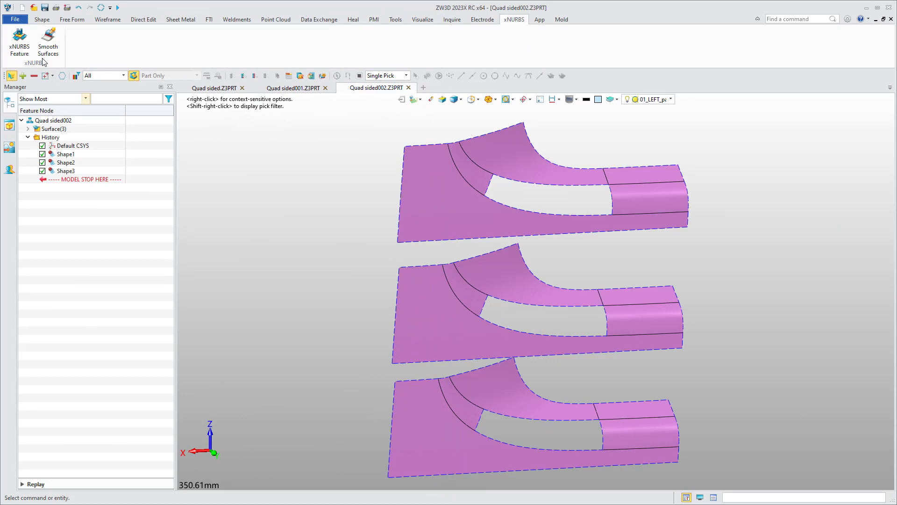
Step: Fill the bottom four-sided gap with a curvature-continuous, quad-optimized xNURBS surface
left_click(19, 42)
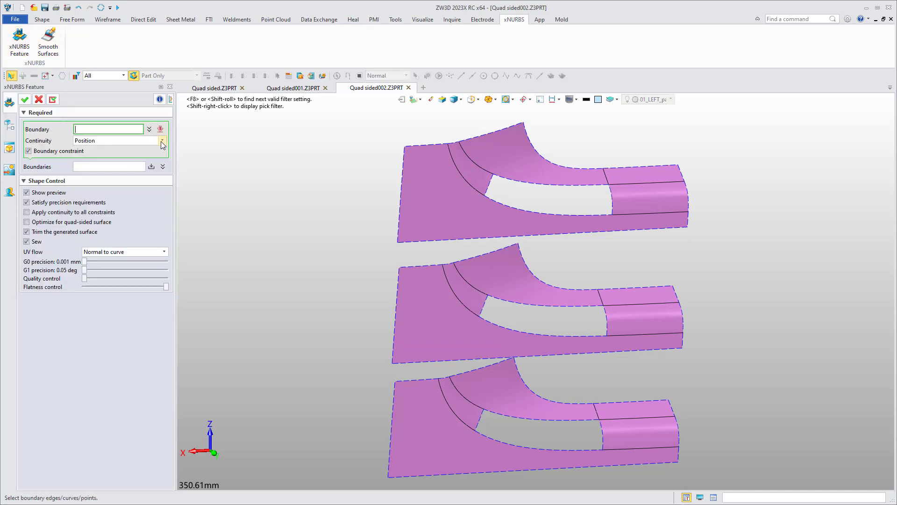
left_click(162, 142)
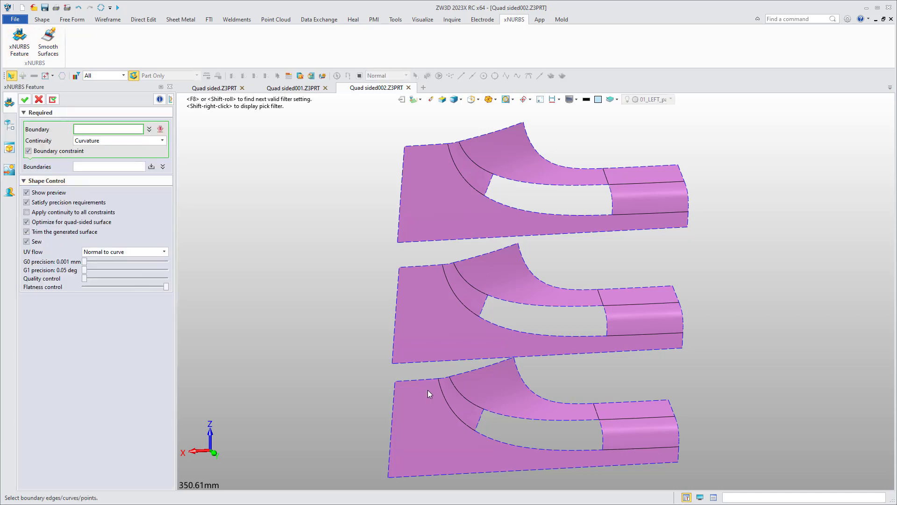
left_click(488, 418)
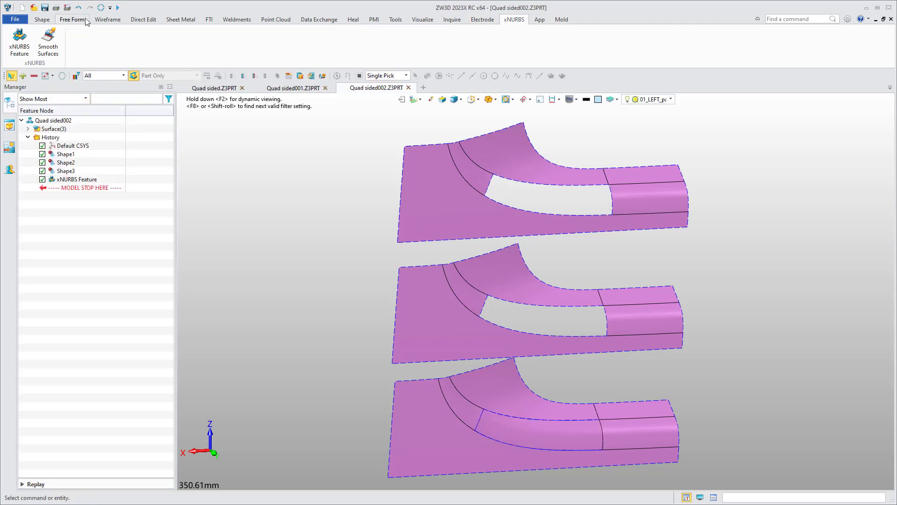
left_click(80, 43)
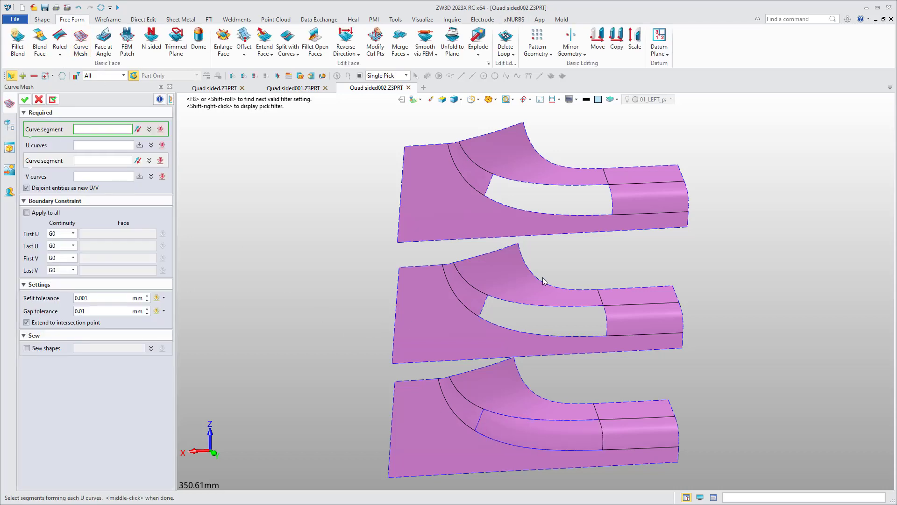
Step: Fill the middle gap with a Curve Mesh surface, G2 to neighbouring faces on all four sides
left_click(515, 309)
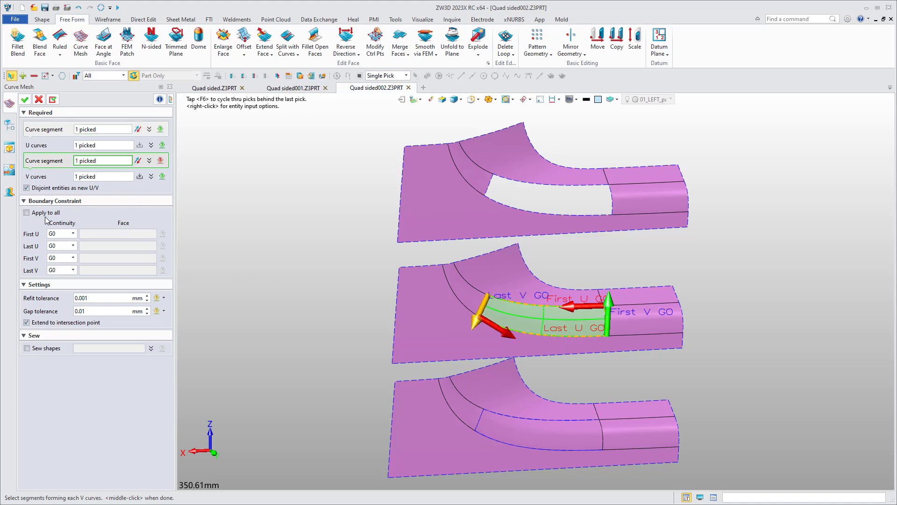
left_click(26, 212)
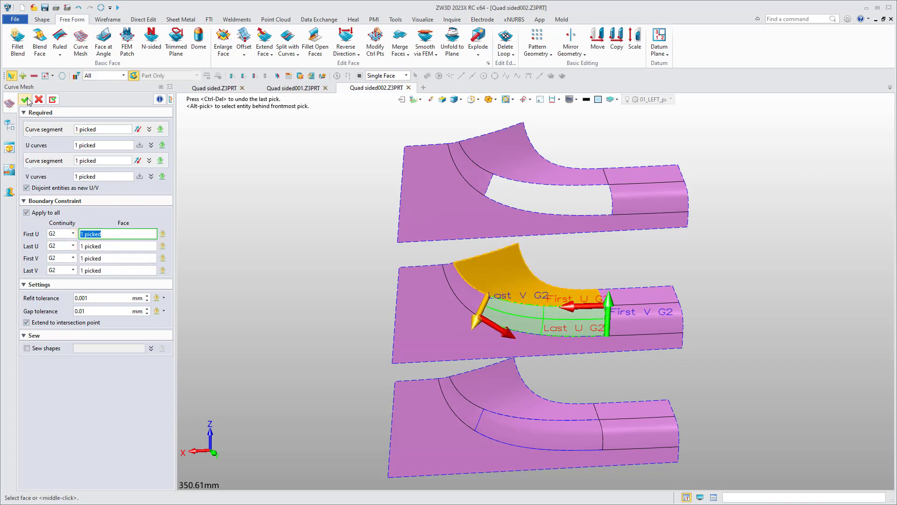
left_click(27, 99)
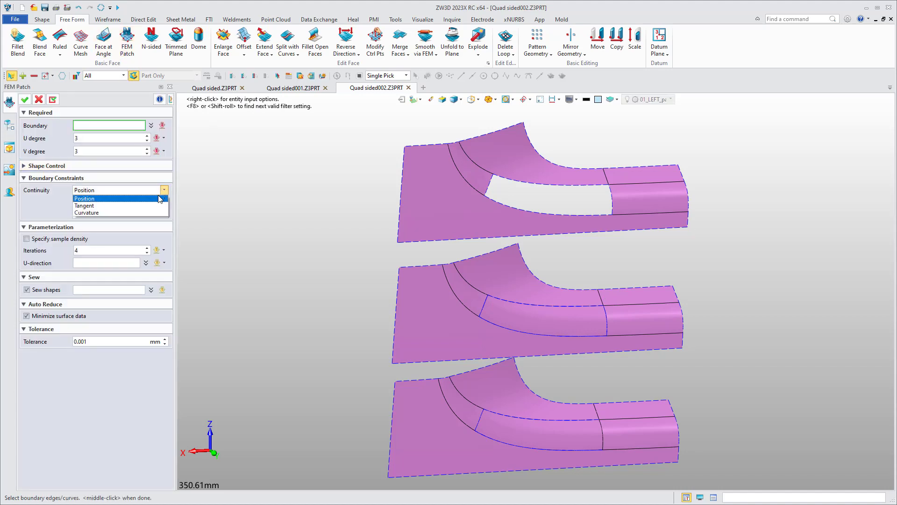
Step: Choose Tangent continuity and pick the top gap's edges as FEM patch boundaries
left_click(84, 206)
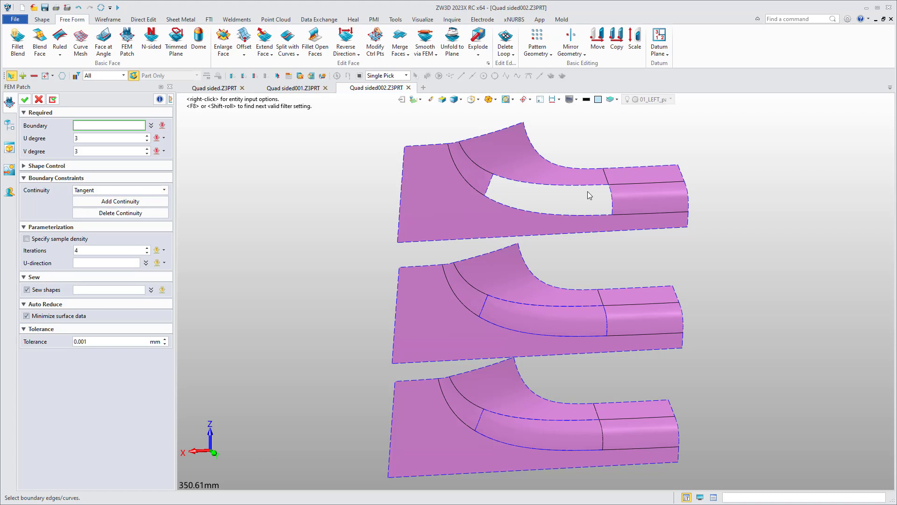
left_click(610, 203)
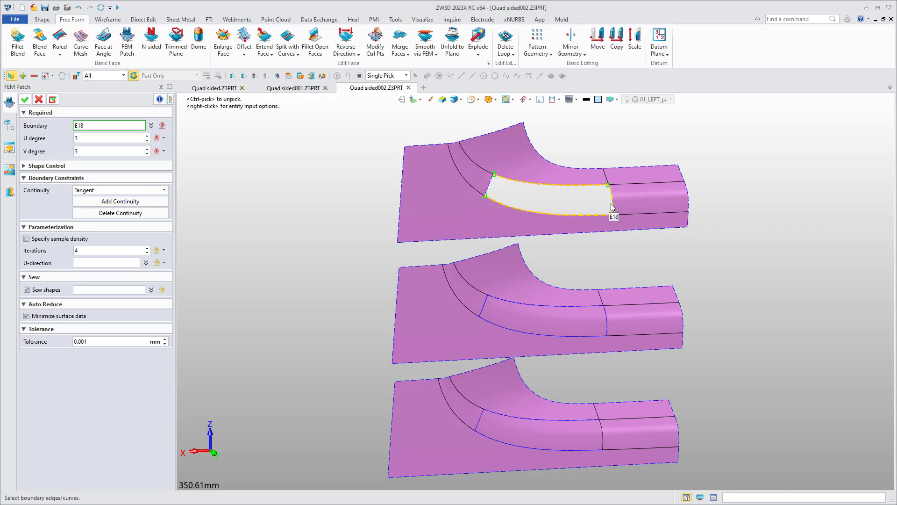
left_click(485, 192)
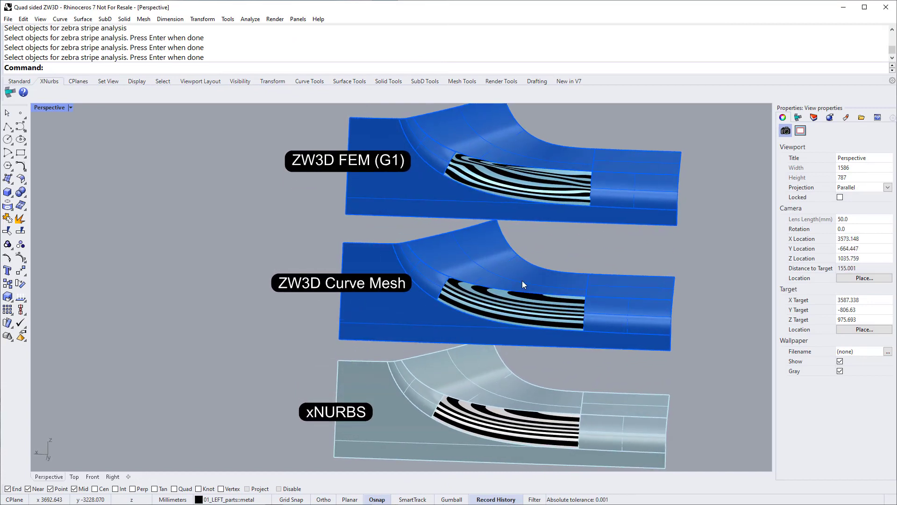
mouse_move(522, 284)
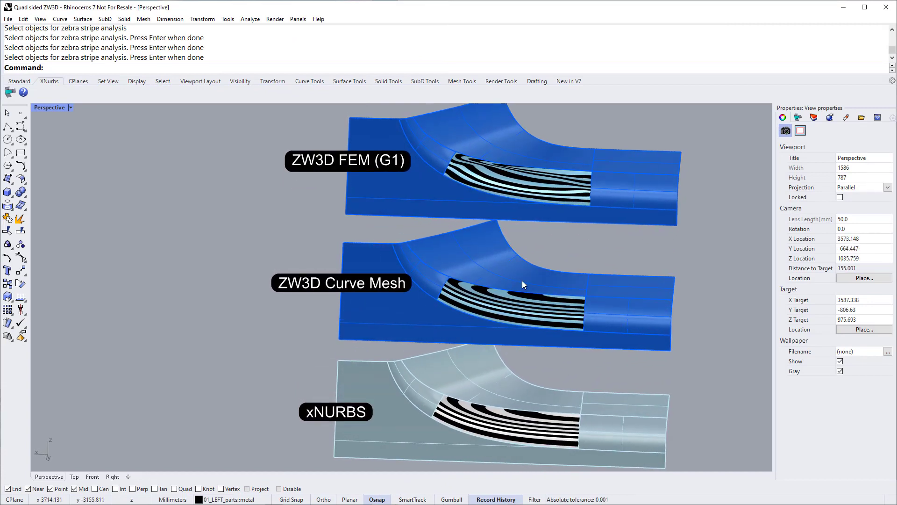
Step: Zoom into the zebra stripes where a filled patch meets its neighbouring face
scroll("up", 3)
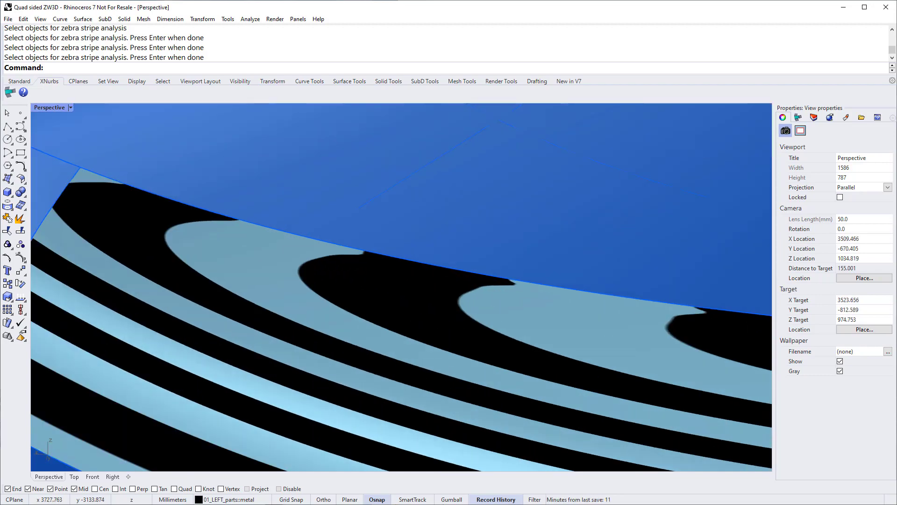